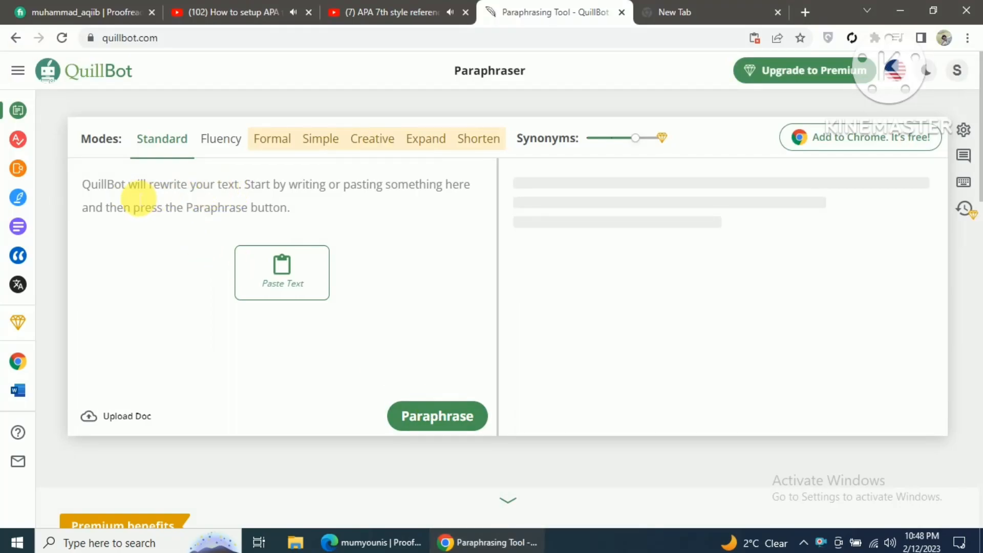
mouse_move(74, 94)
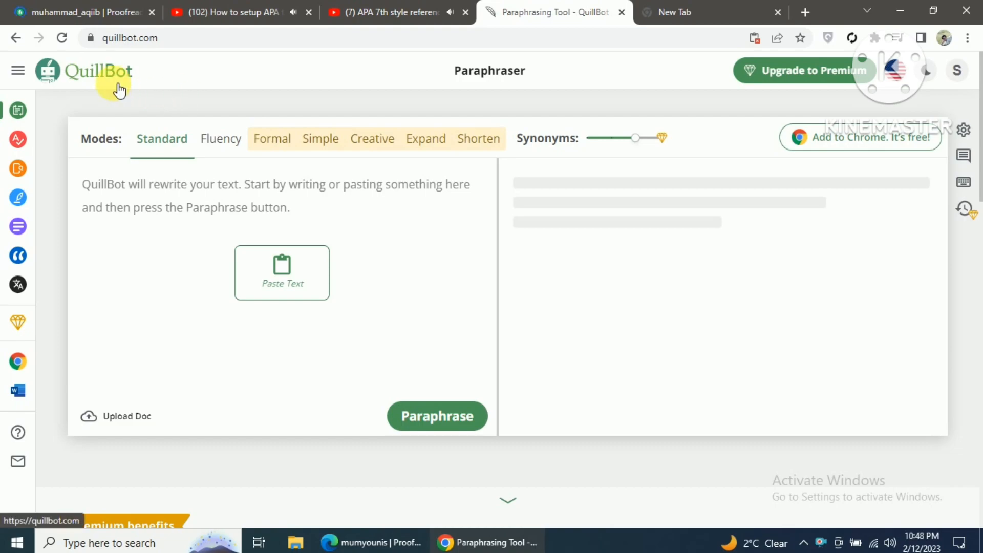
mouse_move(99, 84)
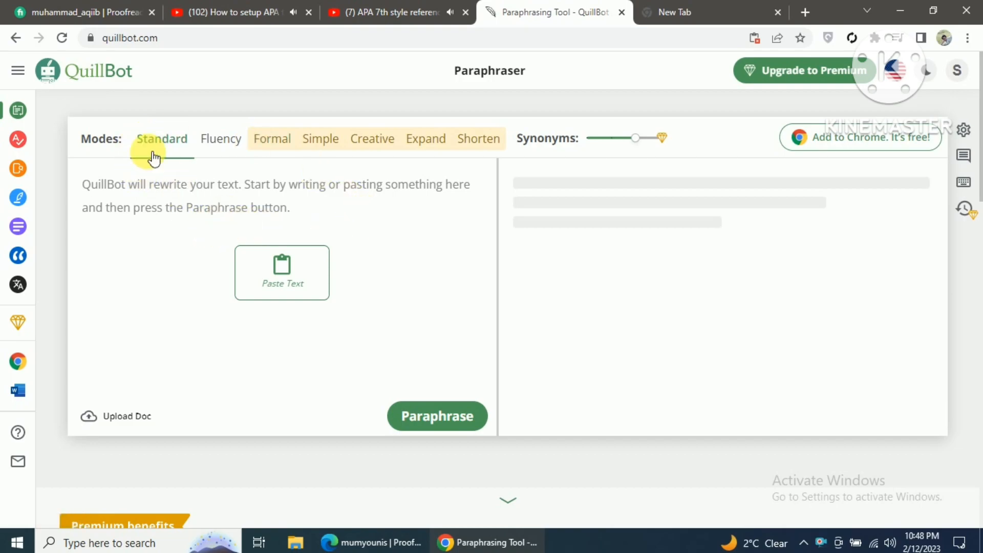
mouse_move(78, 153)
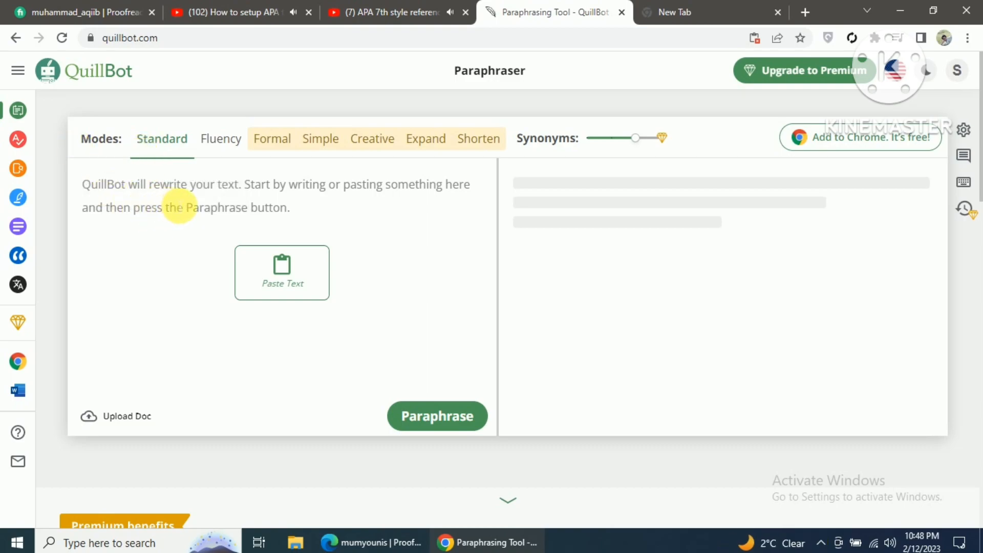
- Expand the QuillBot sidebar and go to the Citation Generator
left_click(18, 71)
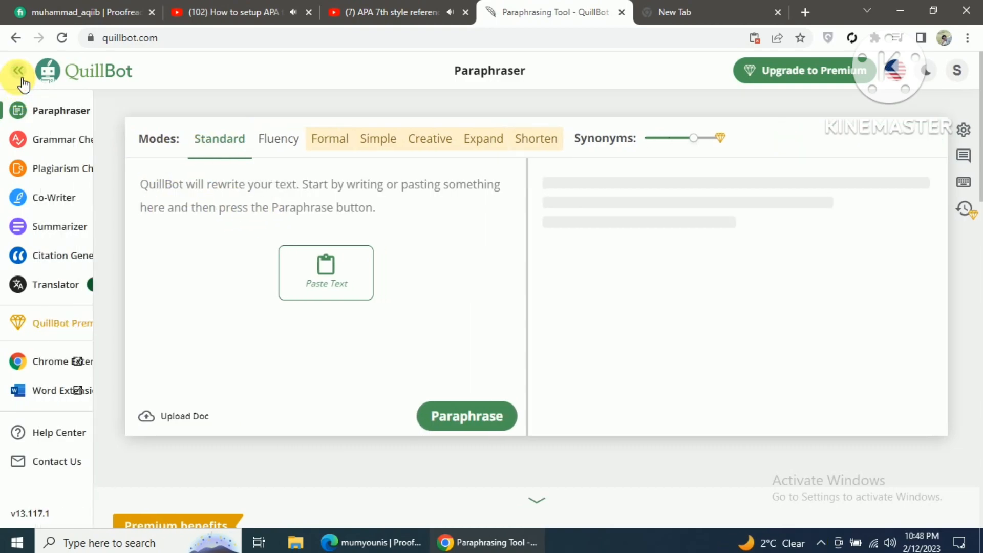
left_click(19, 70)
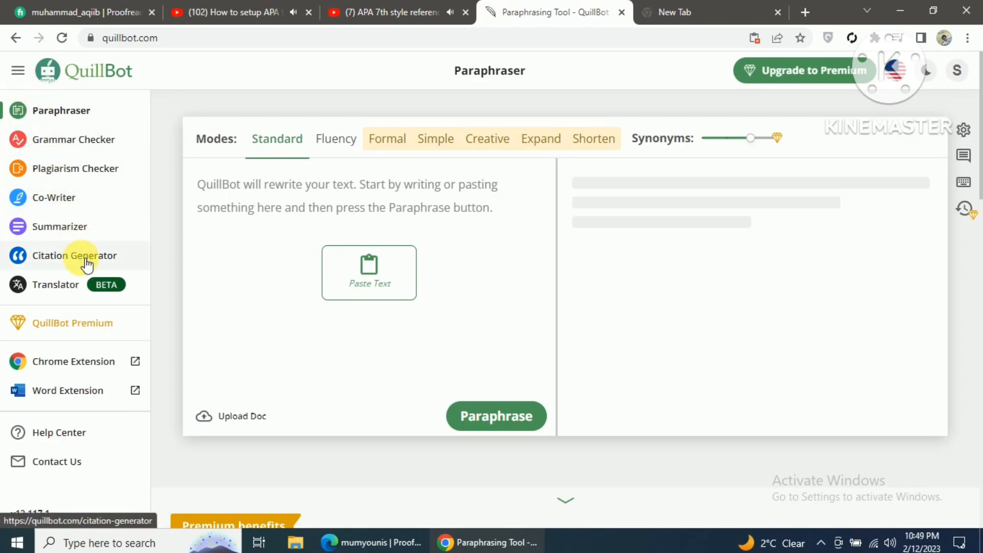
left_click(74, 256)
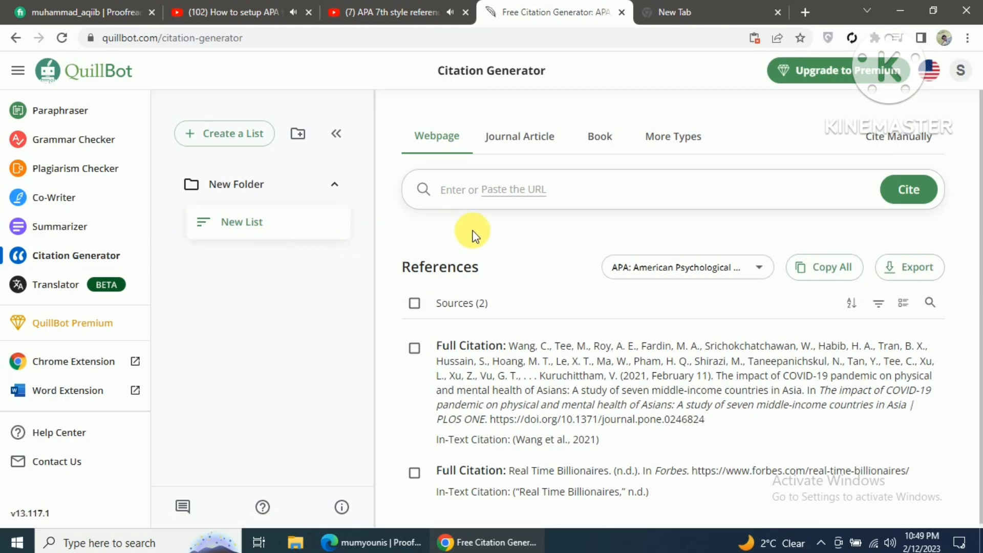
mouse_move(435, 161)
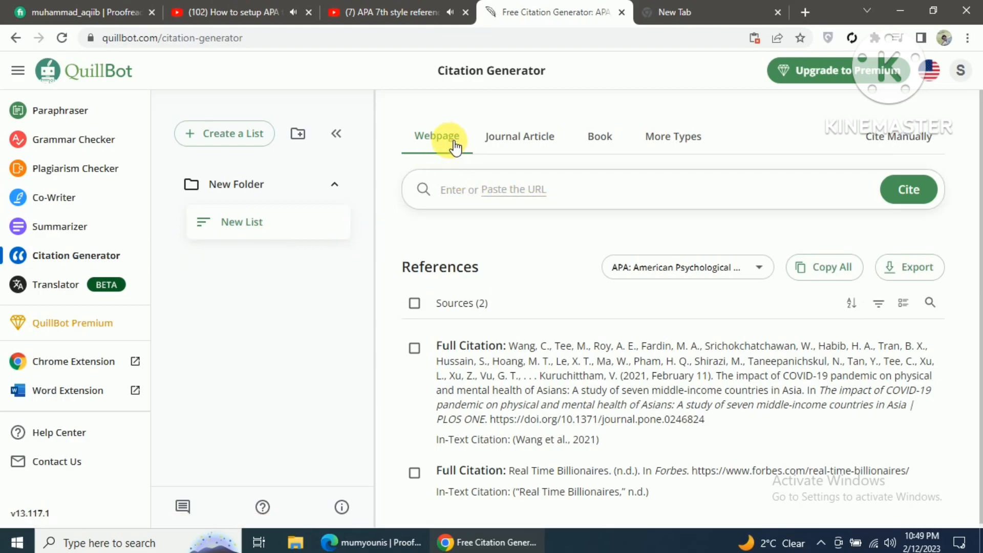
mouse_move(722, 147)
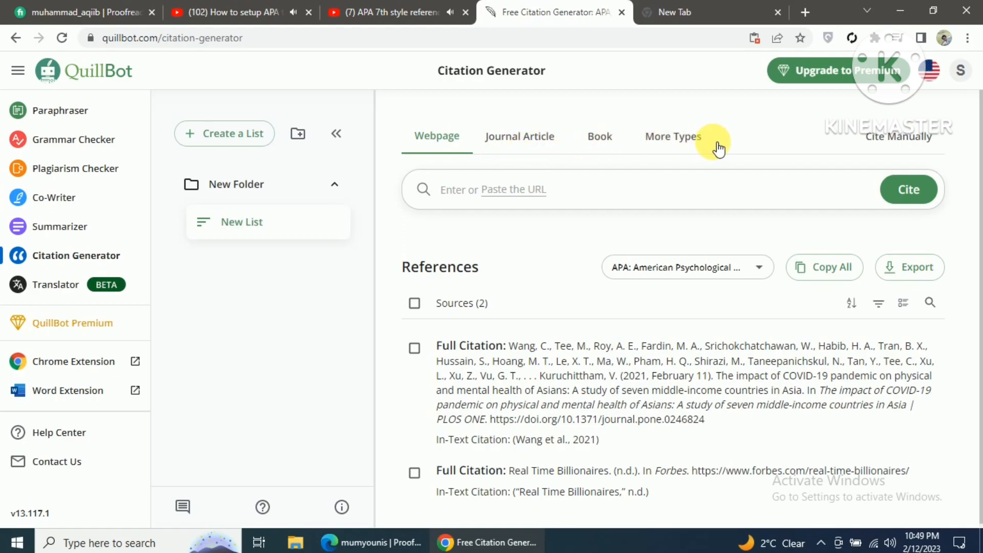
mouse_move(507, 192)
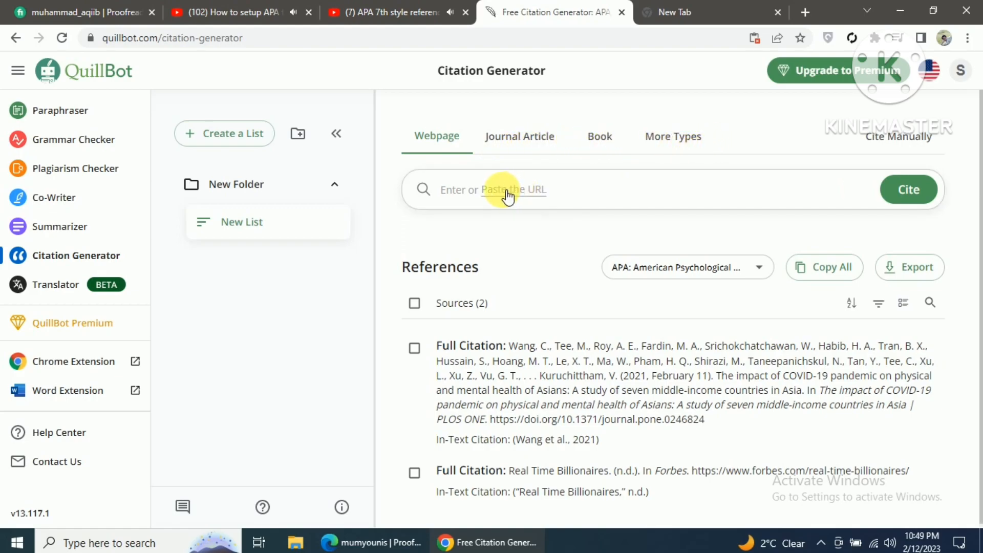
mouse_move(618, 195)
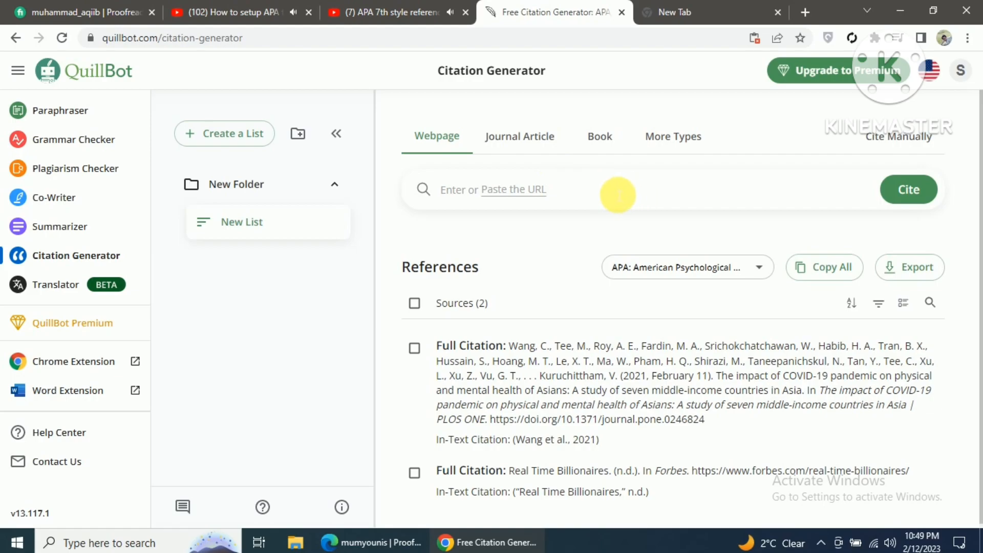
mouse_move(591, 195)
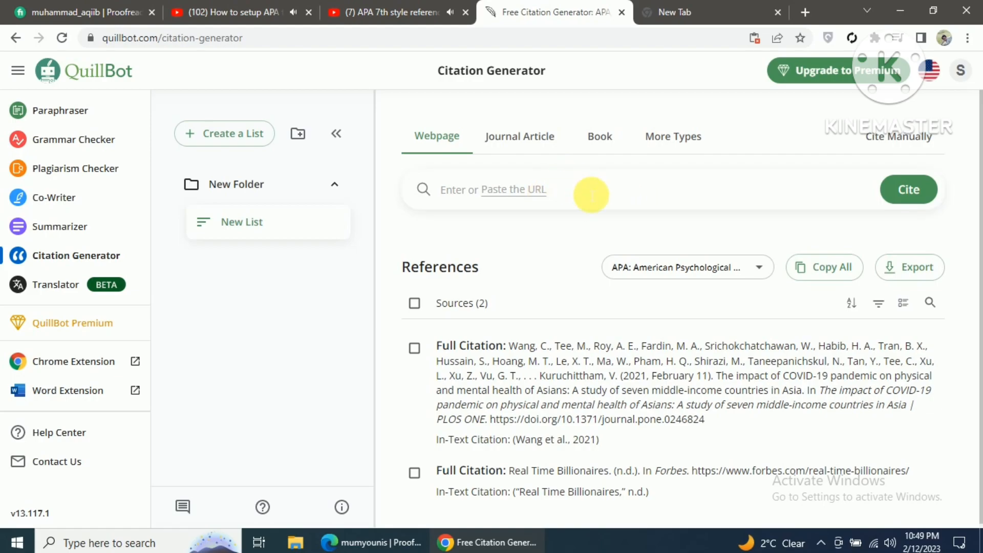
left_click(520, 136)
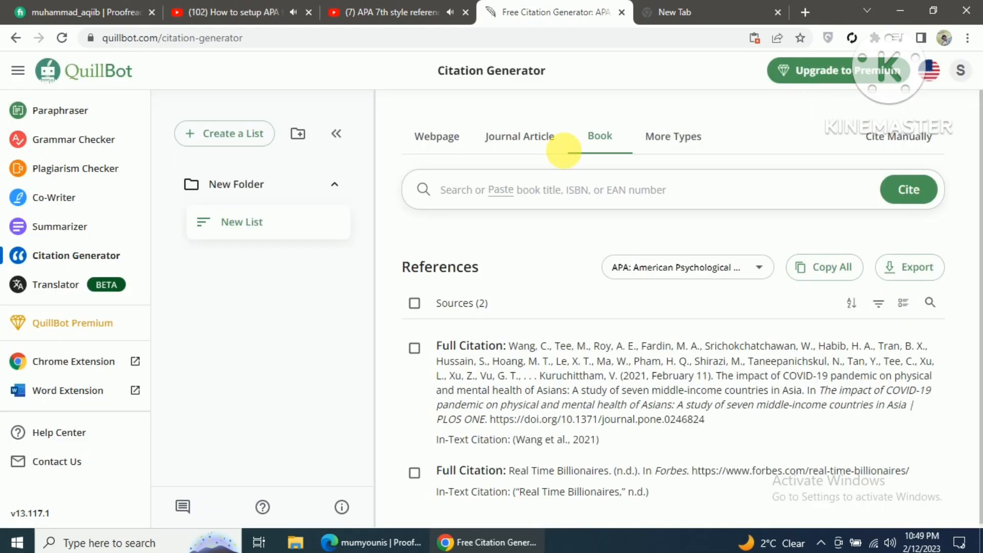
- Switch the source type to Book and search for 'To kill a mockingbird'
left_click(436, 136)
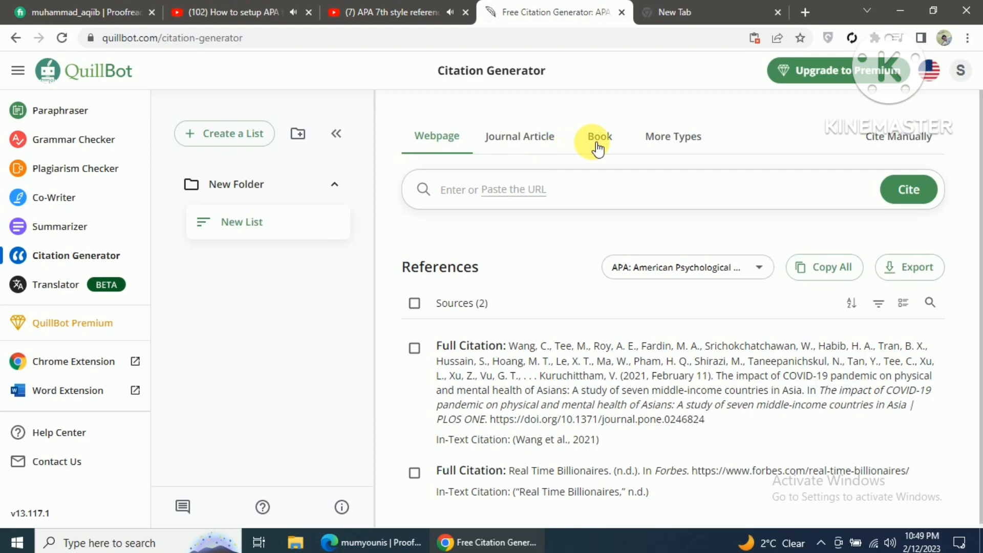
left_click(599, 136)
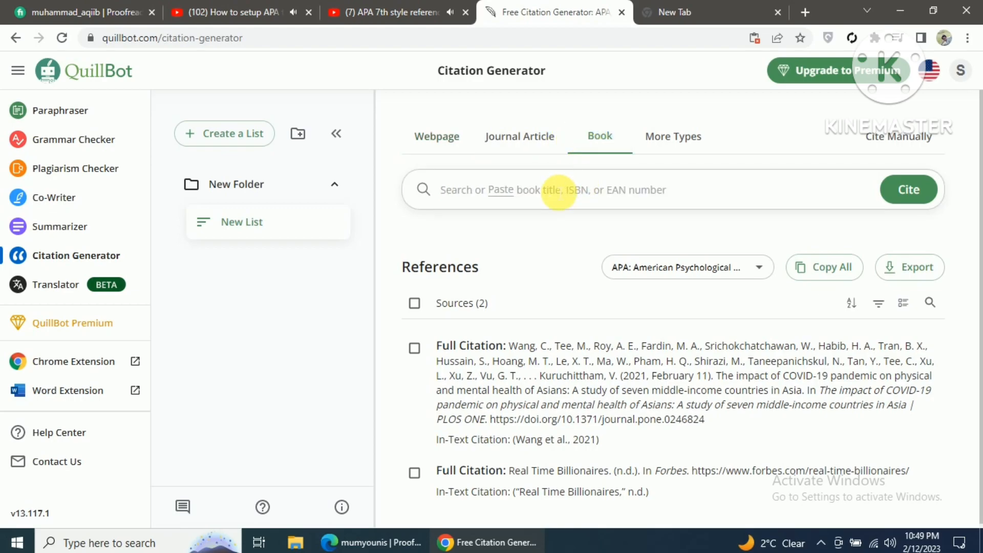
left_click(559, 190)
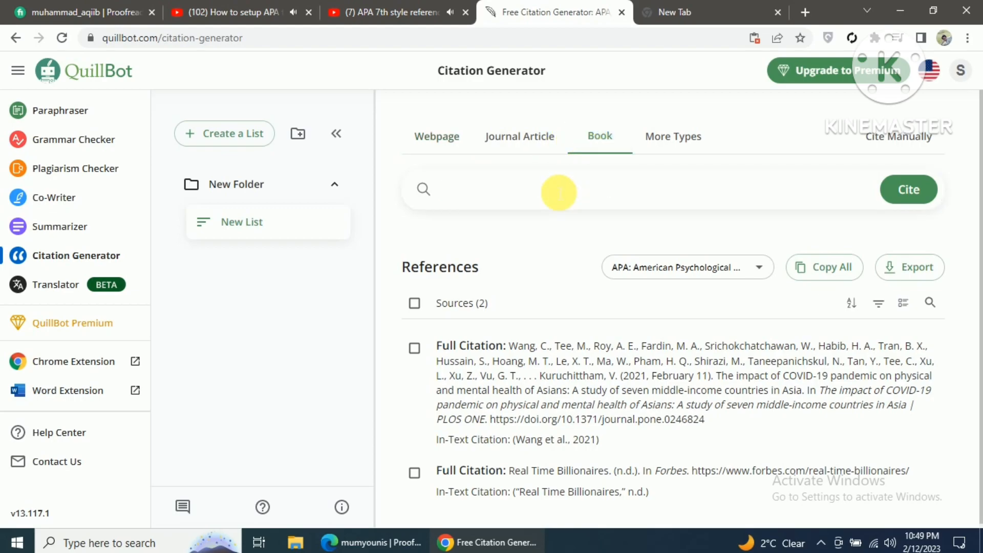
type("to")
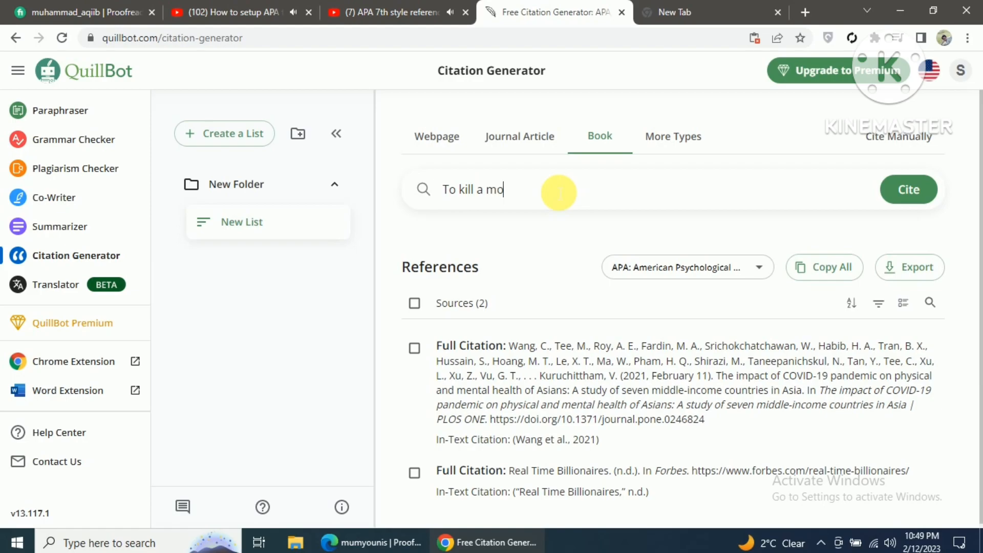
type("ckingbi")
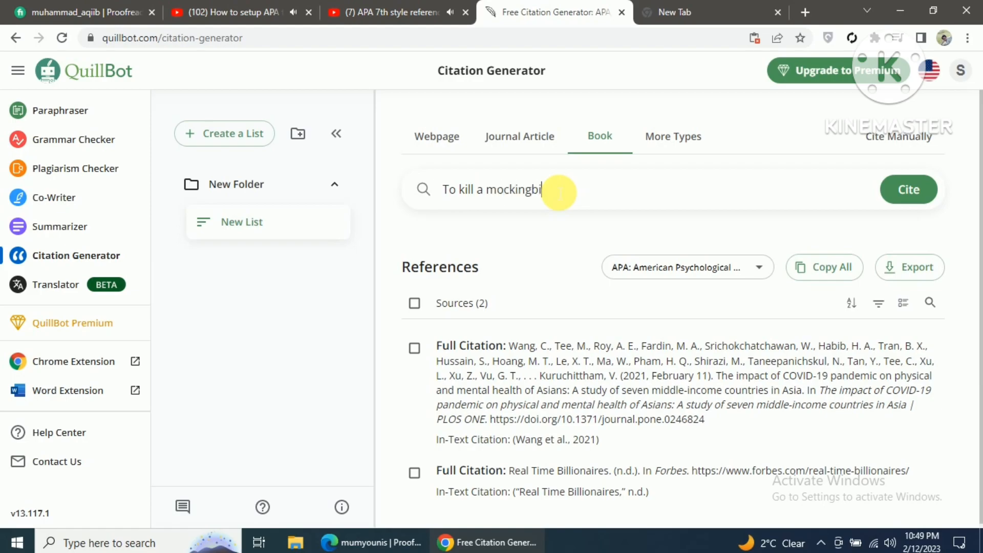
type("rd")
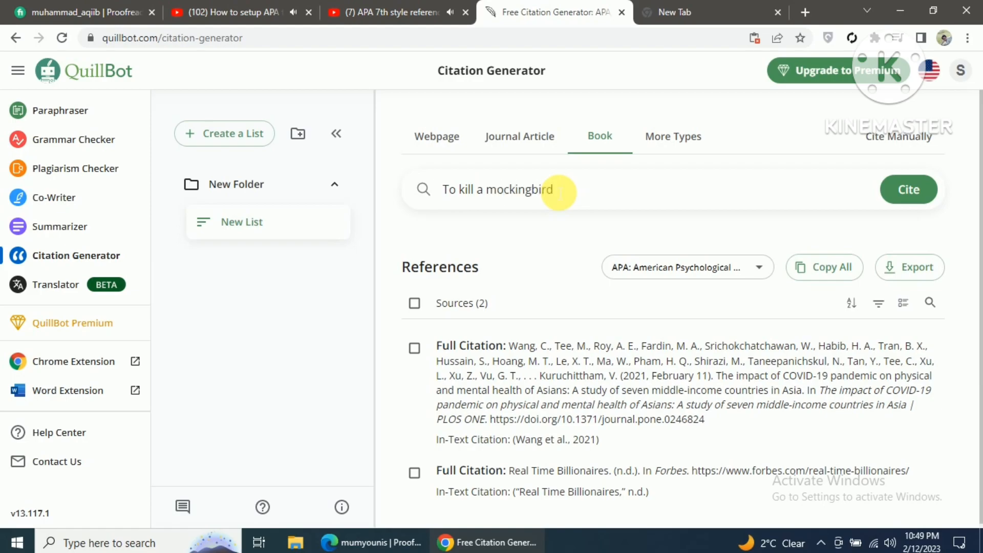
left_click(908, 189)
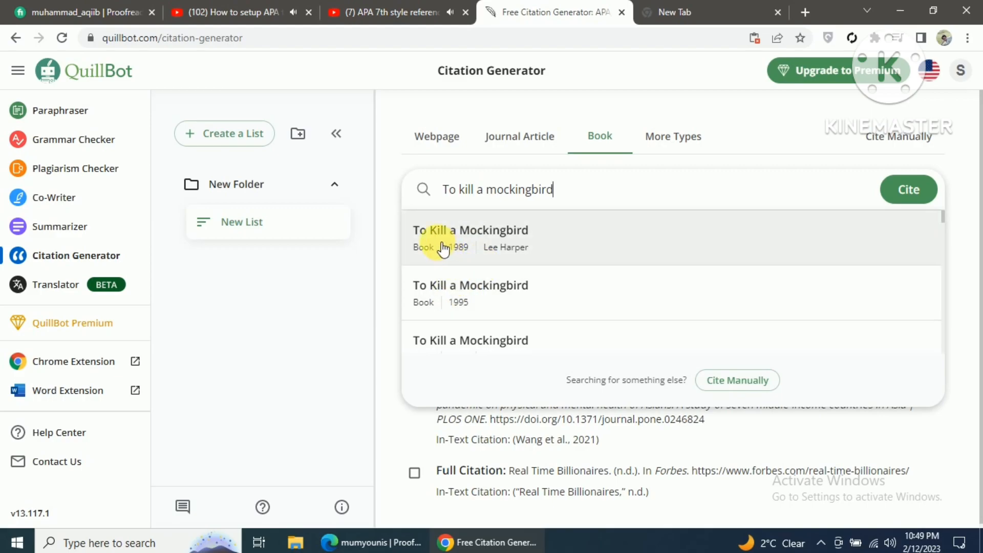
- Cite the 1989 Harper edition of To Kill a Mockingbird from the search results
left_click(470, 238)
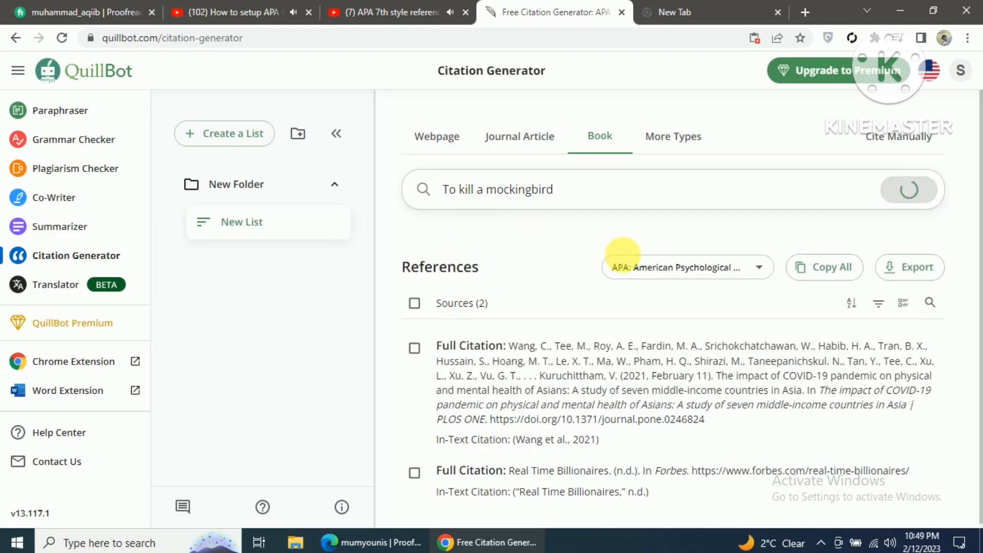
left_click(909, 189)
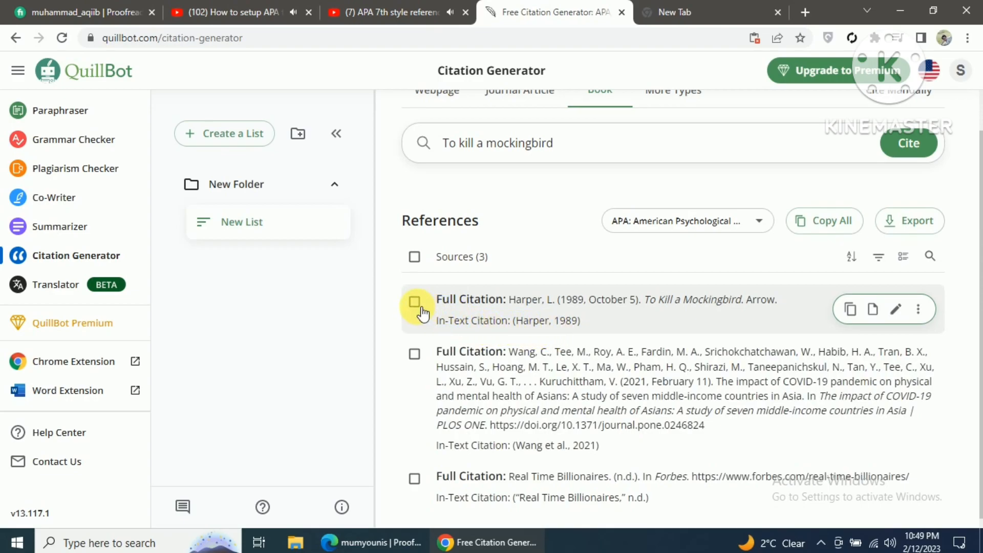
- Tick the checkbox beside Harper's 1989 To Kill a Mockingbird citation
left_click(415, 301)
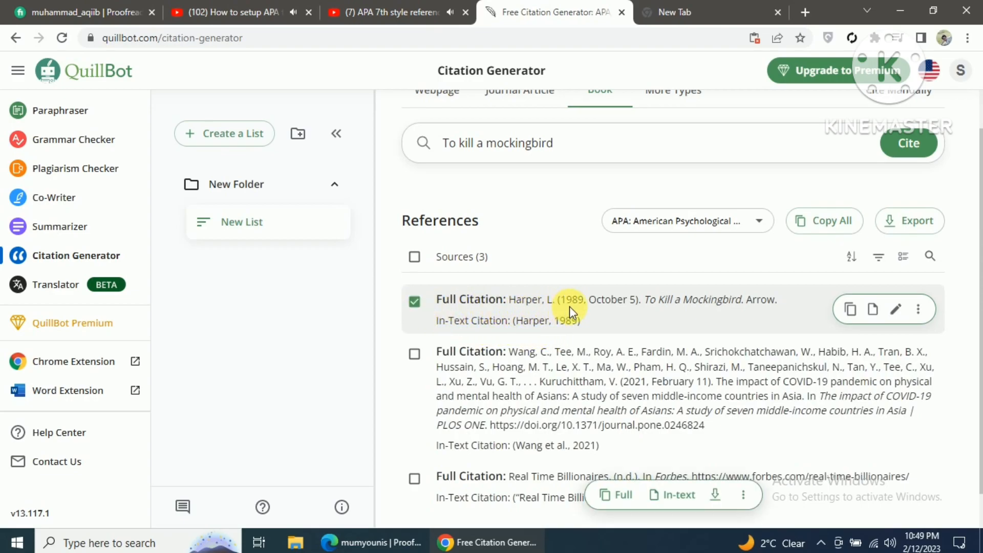
mouse_move(709, 312)
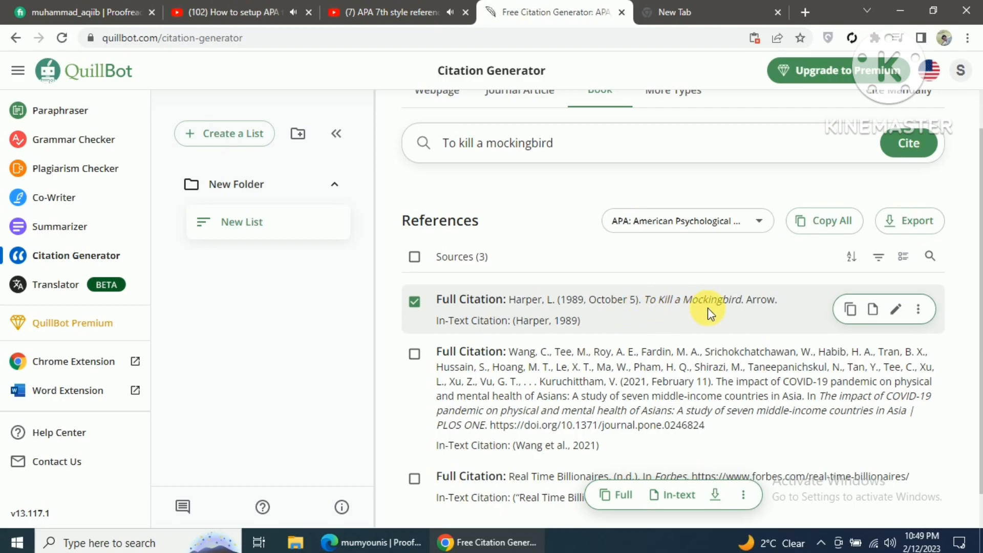
mouse_move(735, 316)
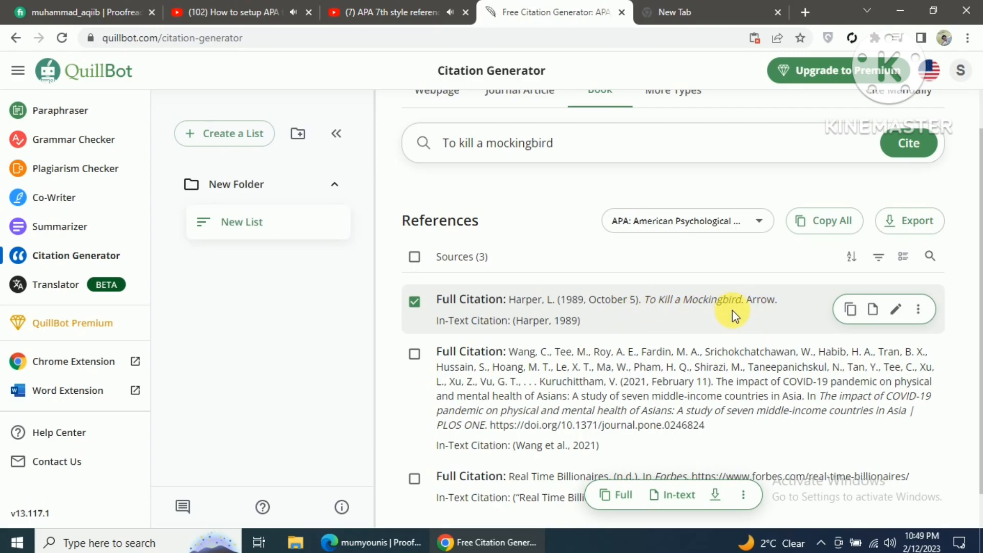
mouse_move(829, 324)
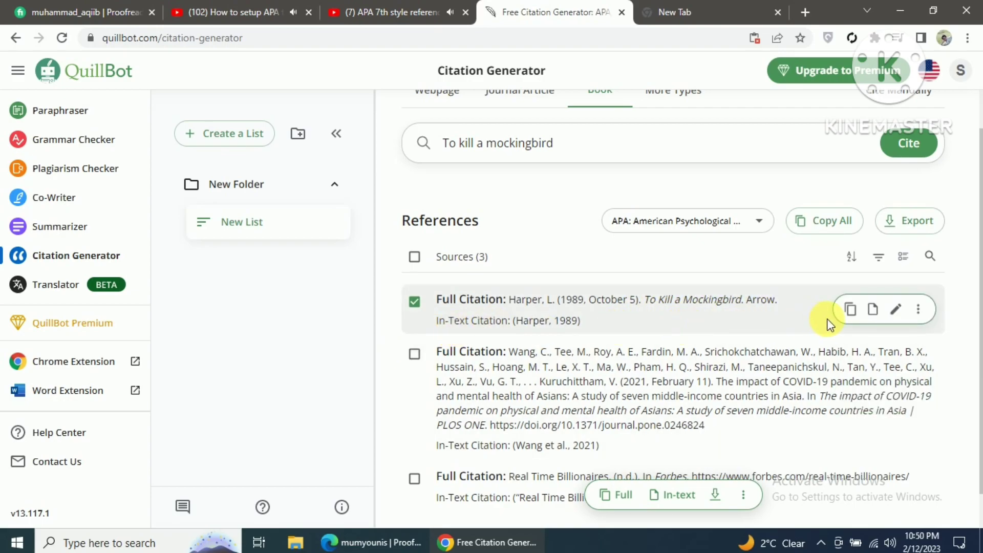
mouse_move(852, 310)
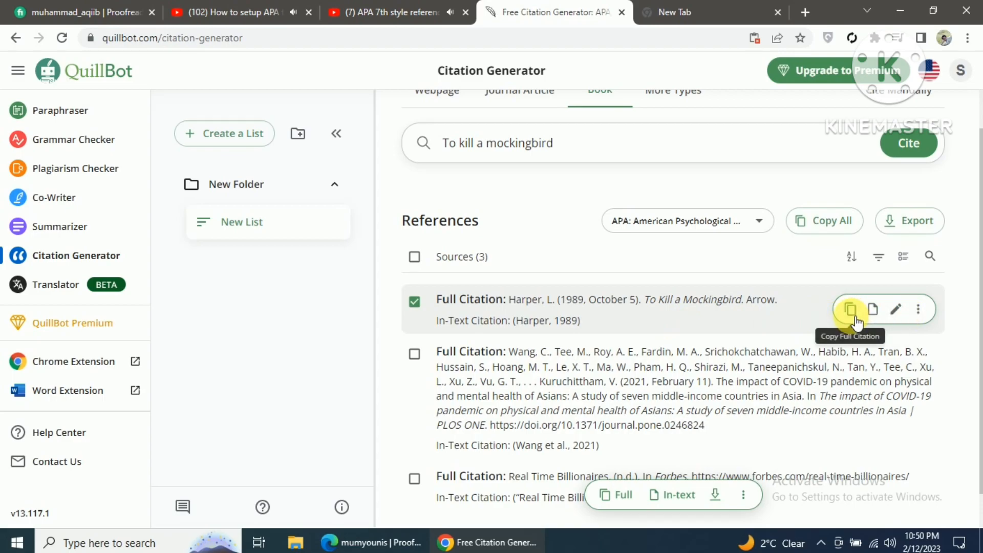
mouse_move(874, 309)
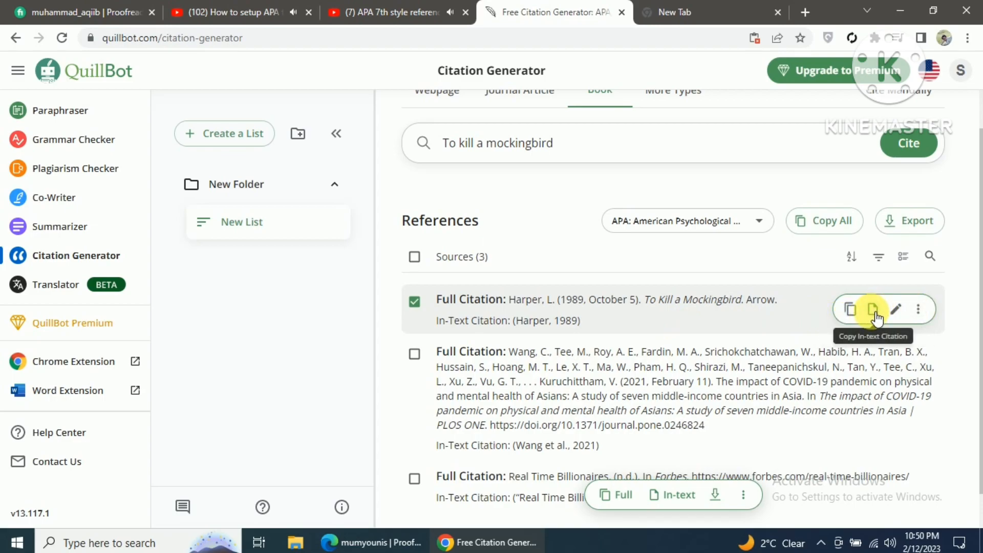
mouse_move(851, 309)
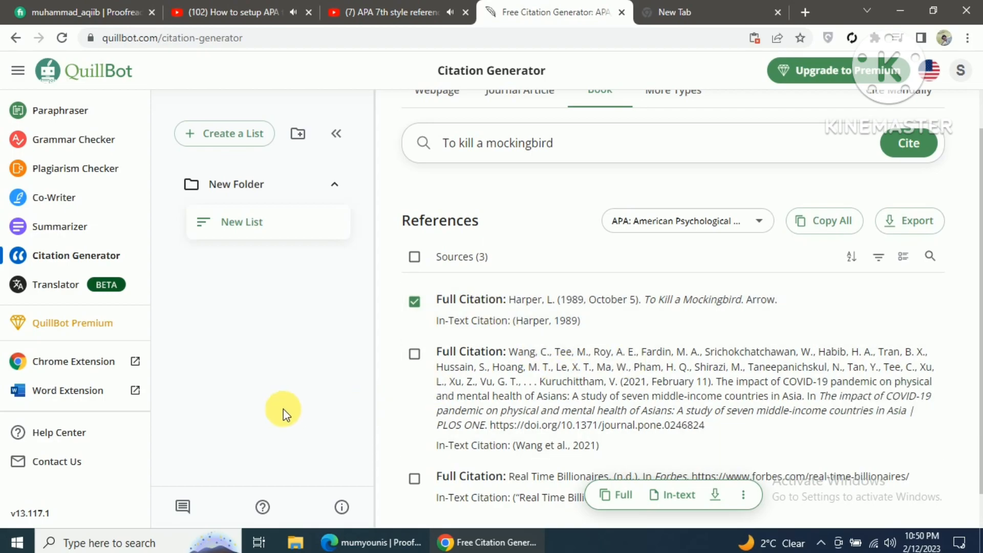
mouse_move(625, 228)
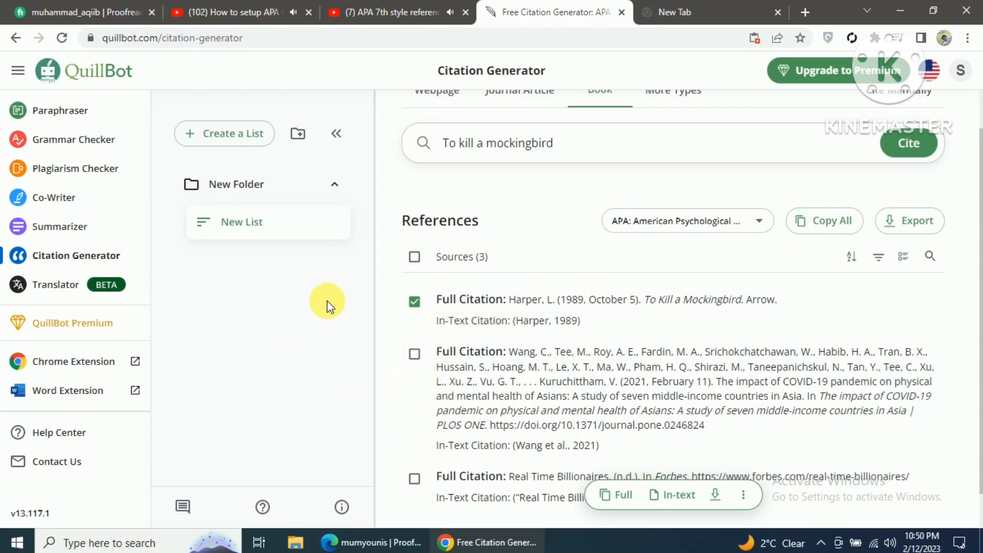
mouse_move(381, 321)
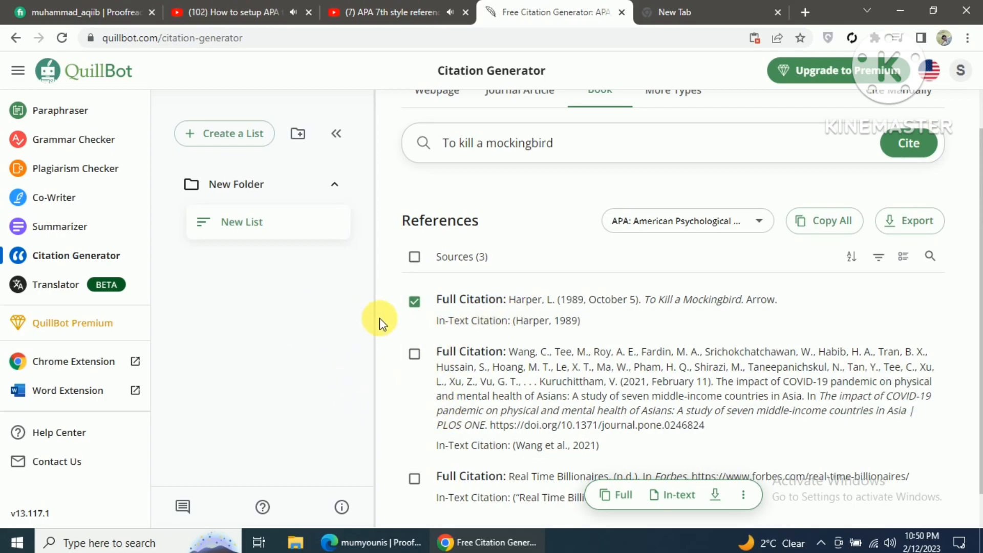